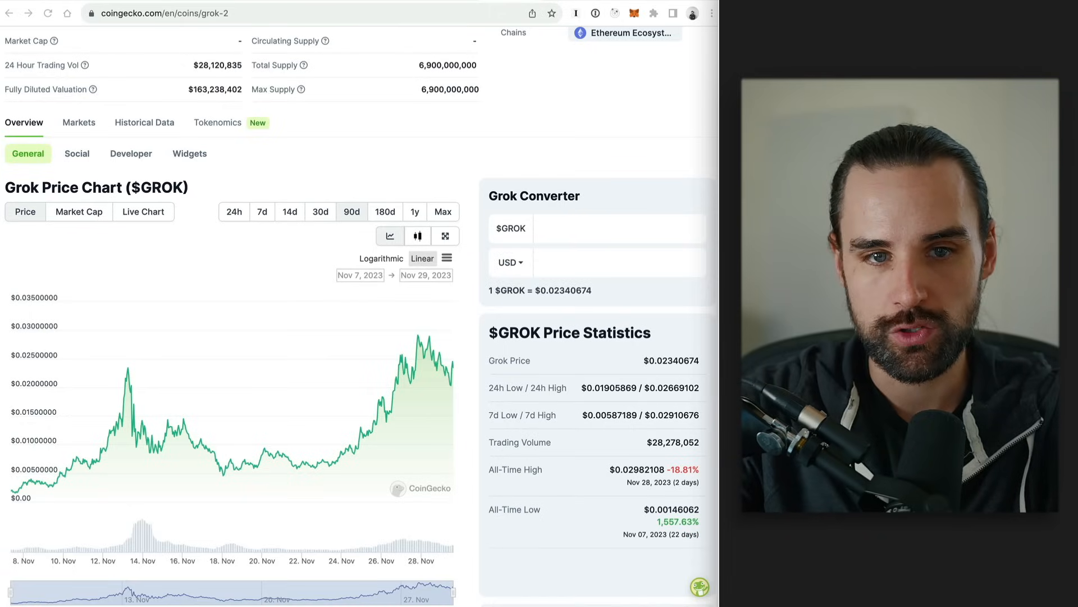
mouse_move(38, 475)
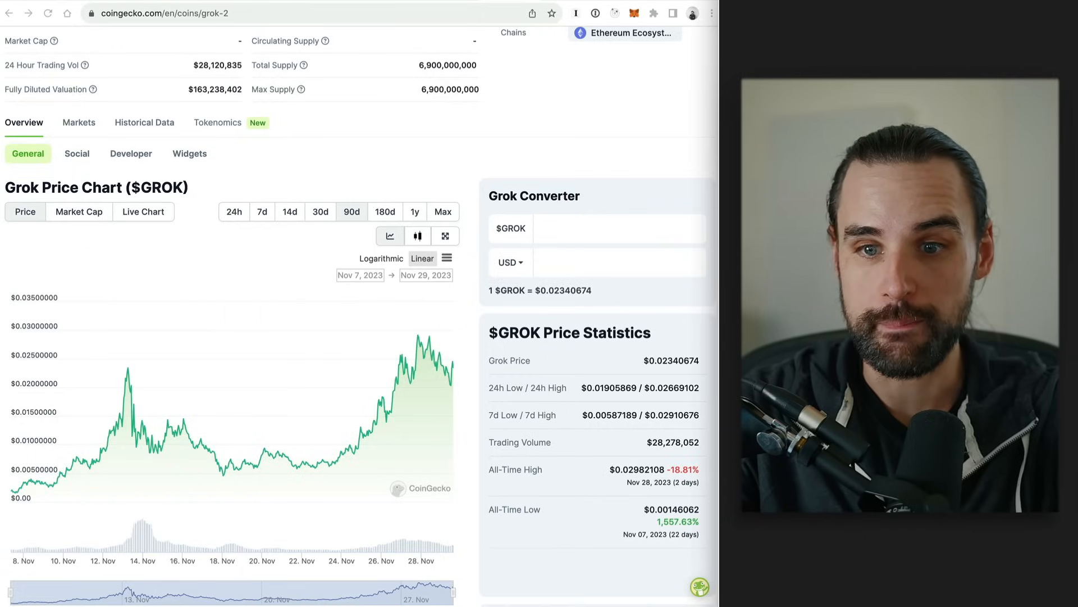
Go to the CZ/WETH pair at dexscreener.com/ethereum/0x69c66beafb06674db41b22cfc50c34a93b8d82a2.
type("dexscreener.com/ethereum/0x69c66beafb06674db41b22cfc50c34a93b8d82a2")
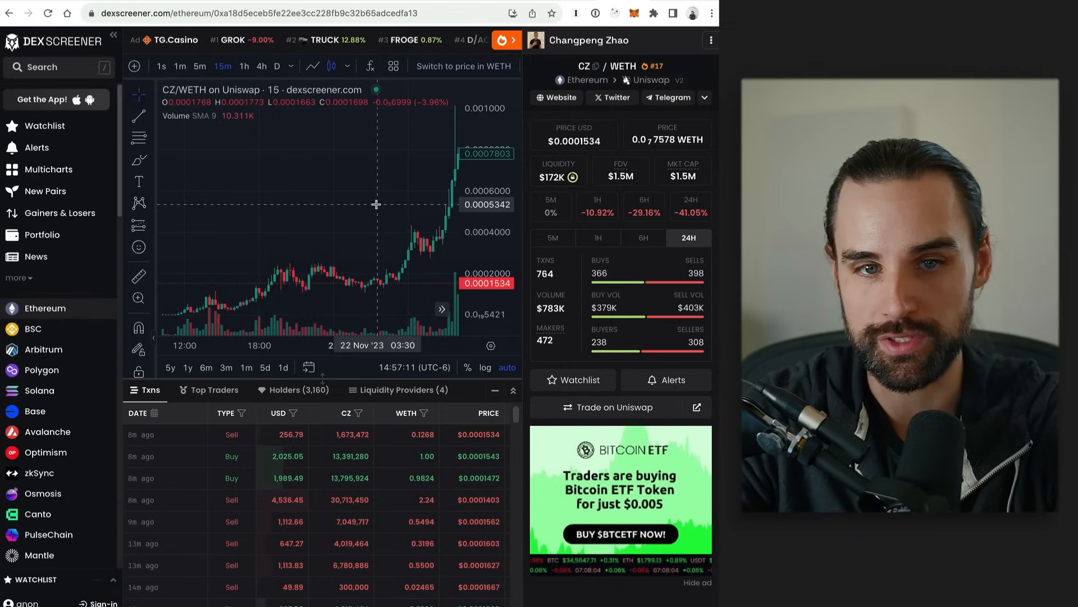
mouse_move(343, 221)
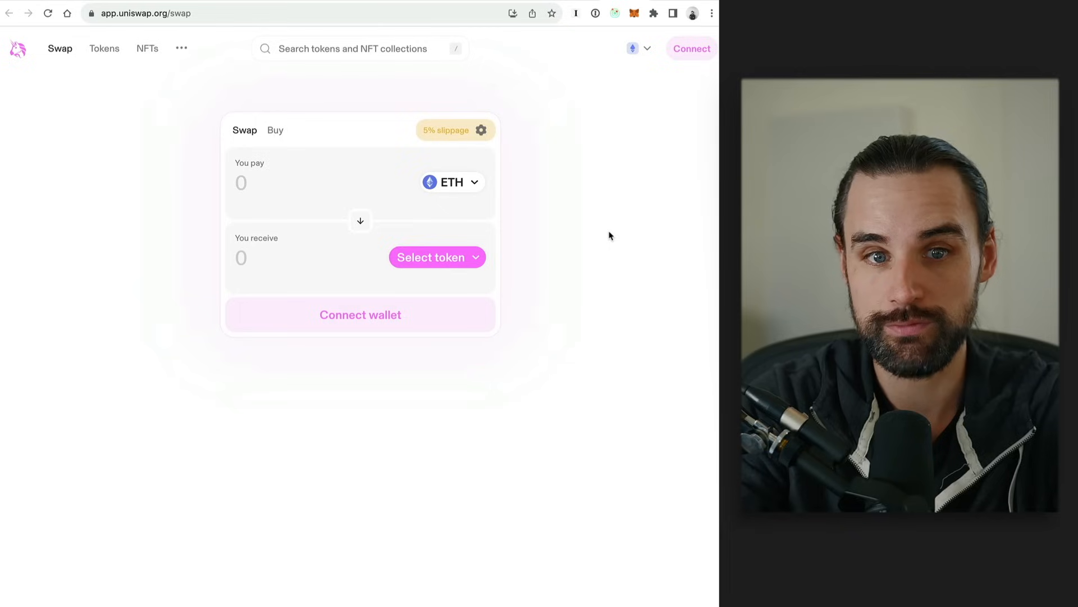
mouse_move(630, 222)
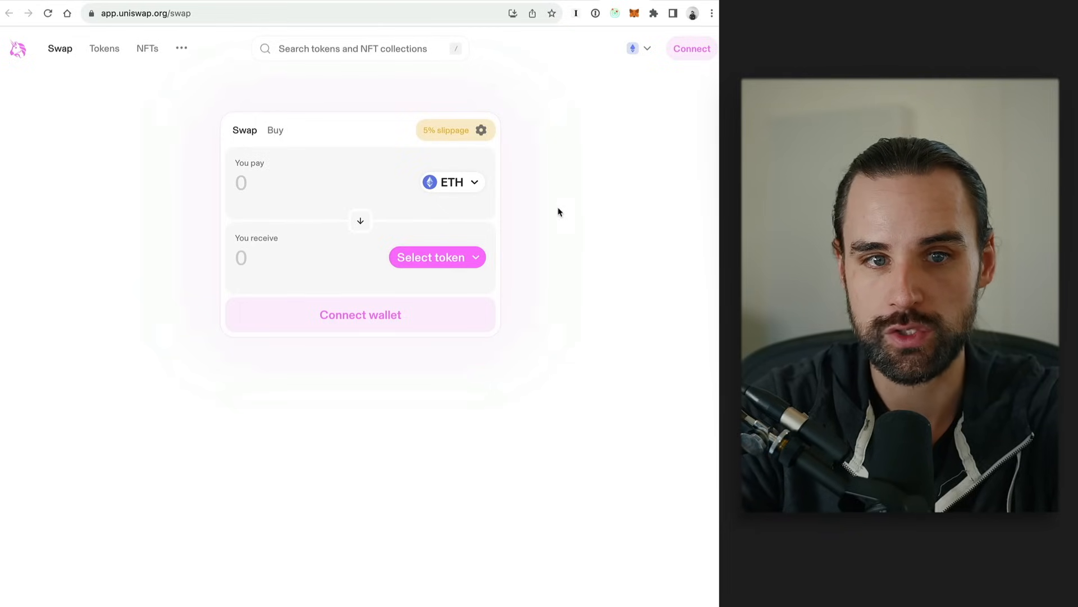
mouse_move(618, 197)
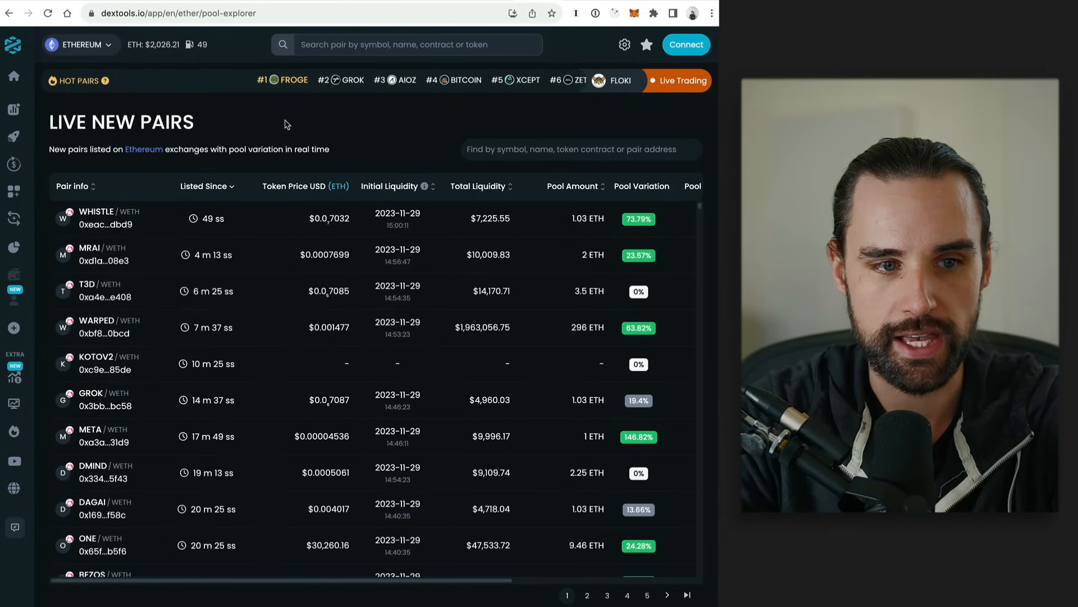
Browse the DEXTools Live New Pairs list for Ethereum, checking age, price and liquidity.
left_click(13, 46)
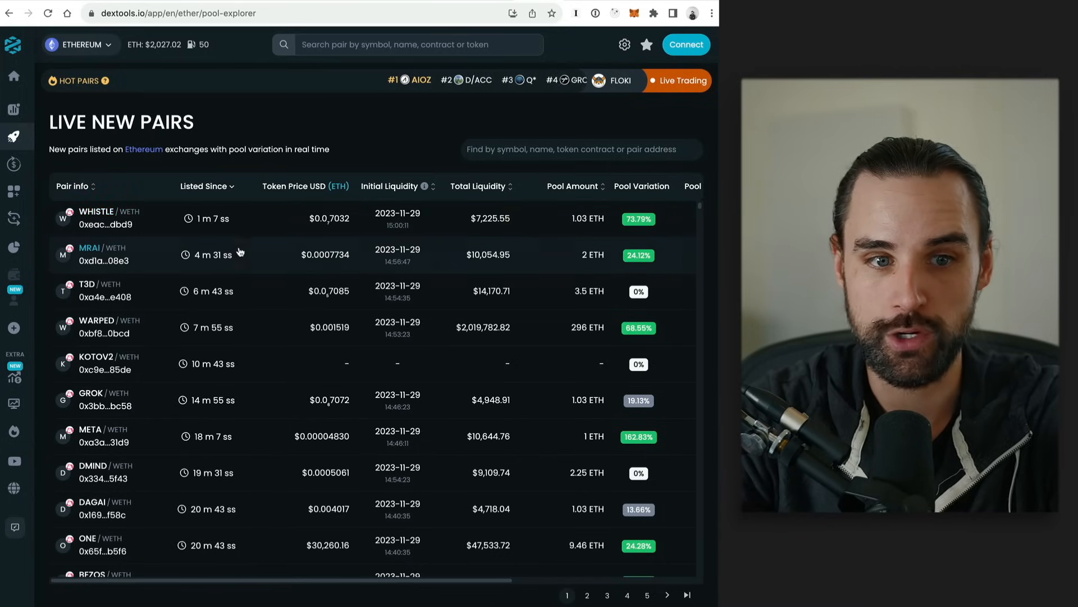
left_click(586, 595)
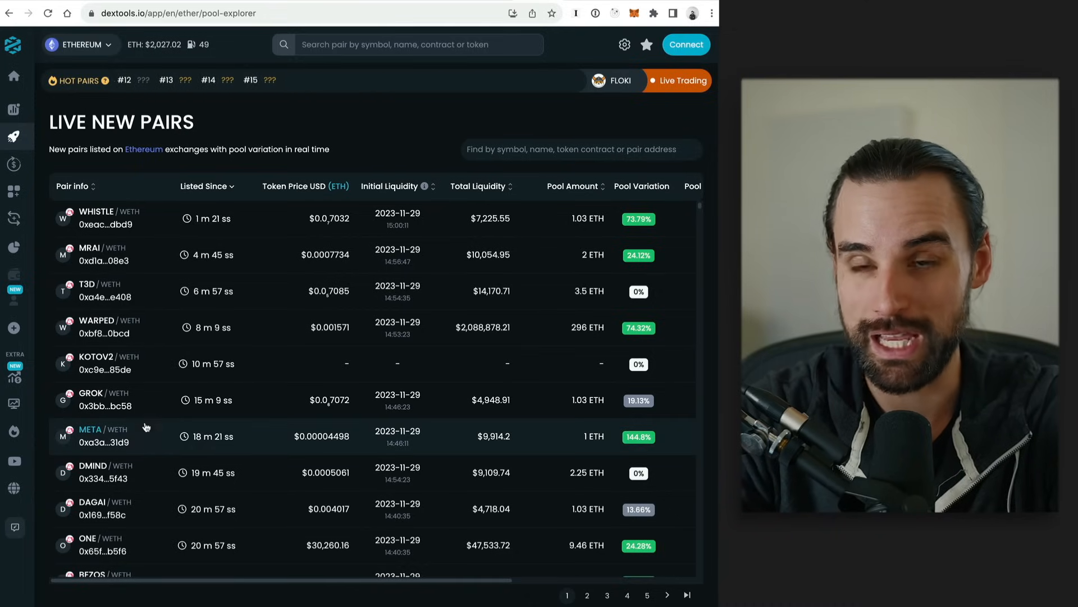
left_click(586, 595)
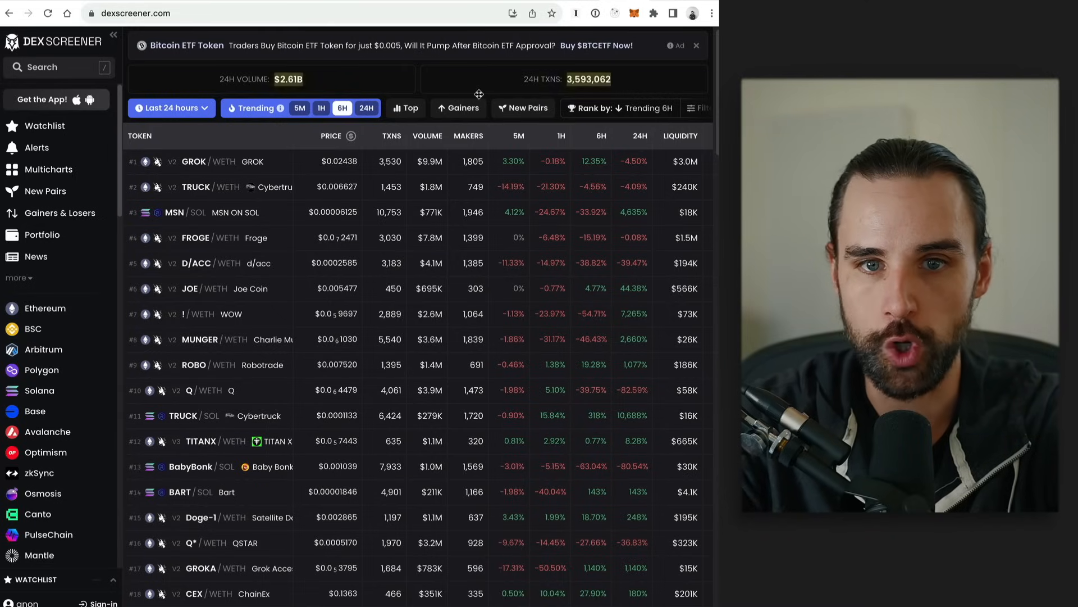
mouse_move(447, 129)
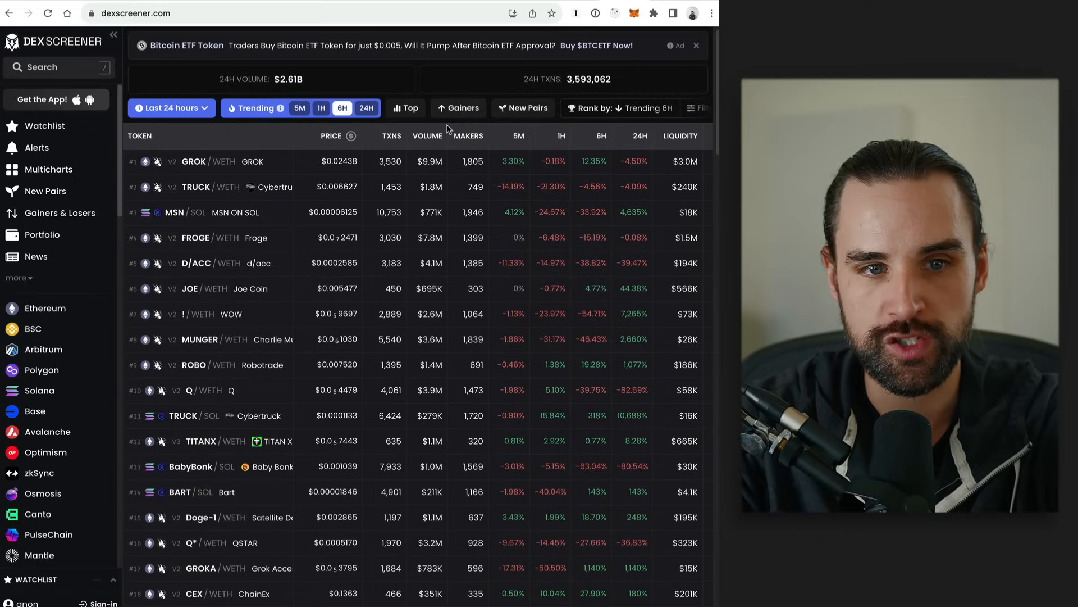
mouse_move(533, 193)
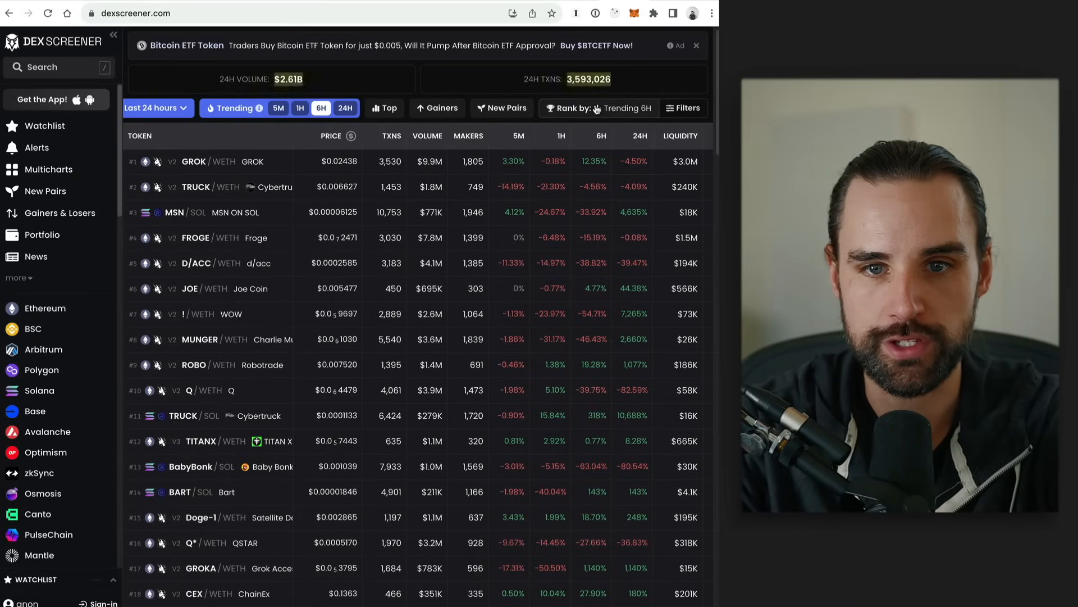
Filter trending pairs to liquidity ≥ $1,000 and age under 1 hour, then open WARPED/WETH.
left_click(683, 108)
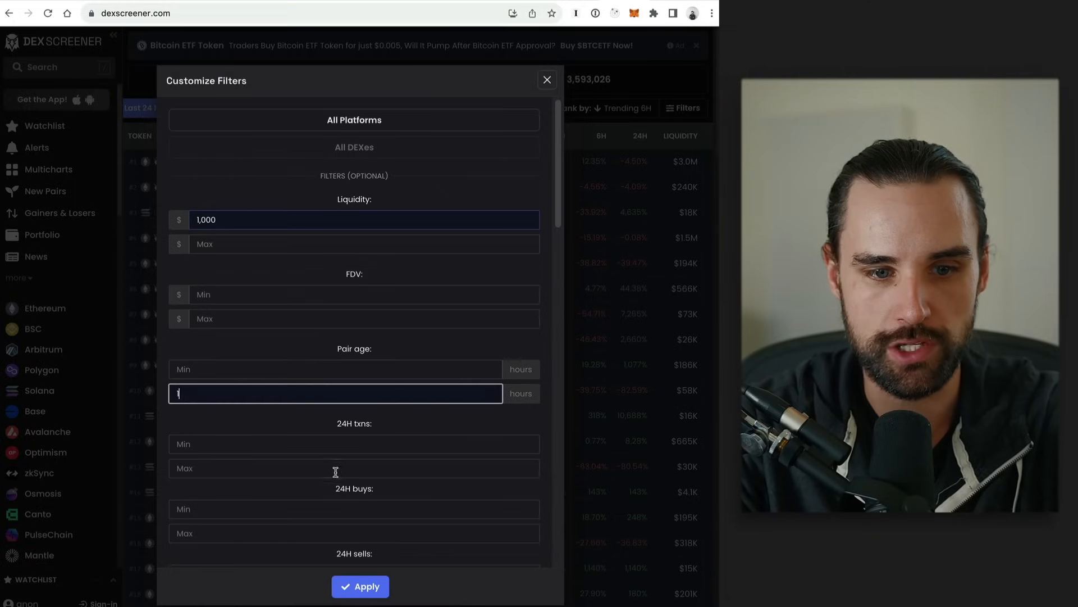
left_click(360, 586)
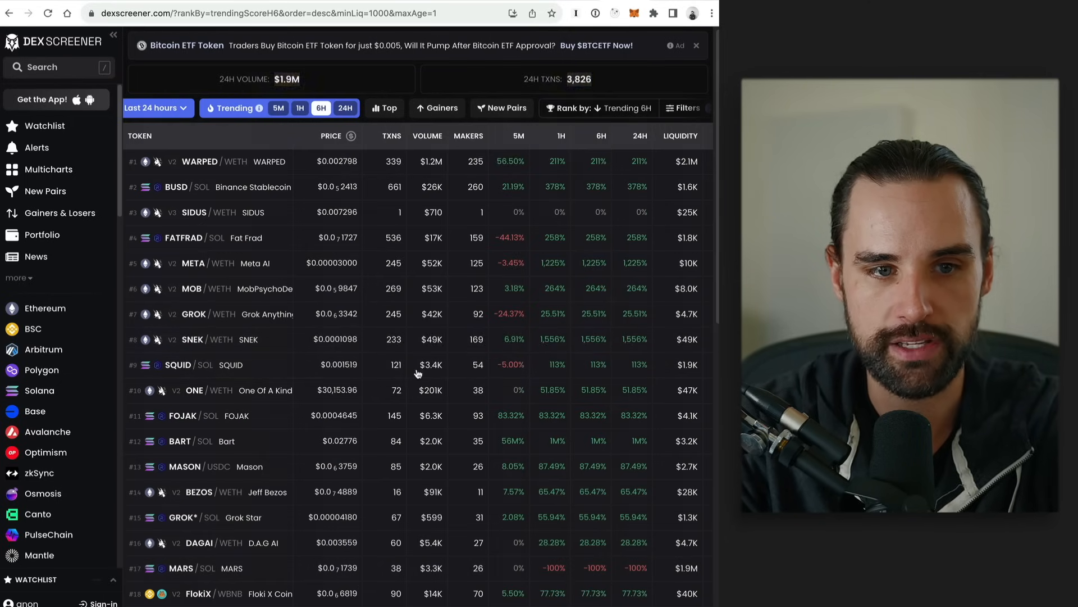
mouse_move(370, 288)
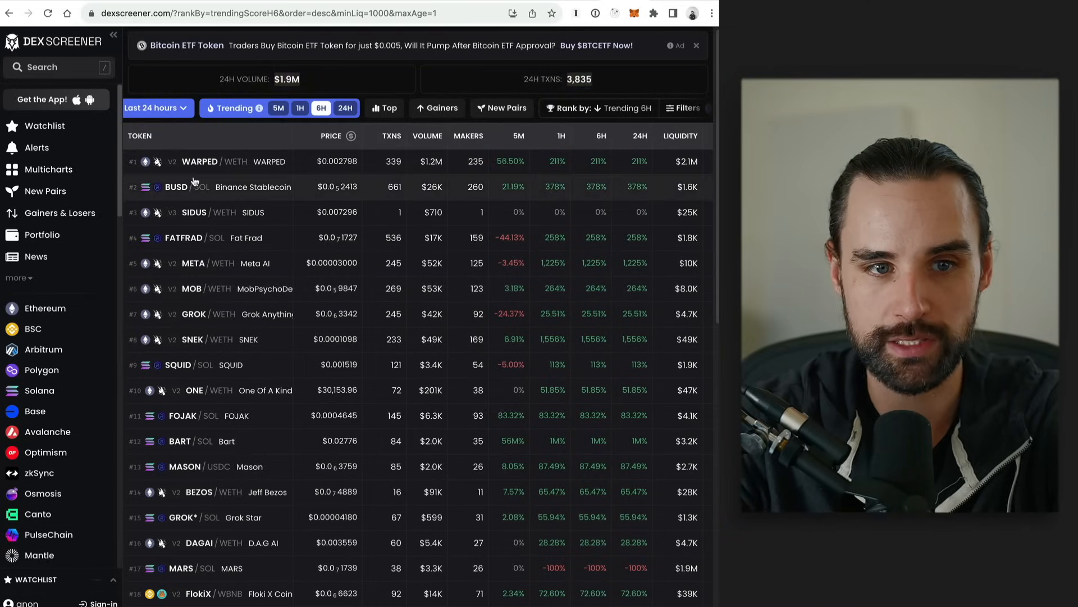
left_click(200, 161)
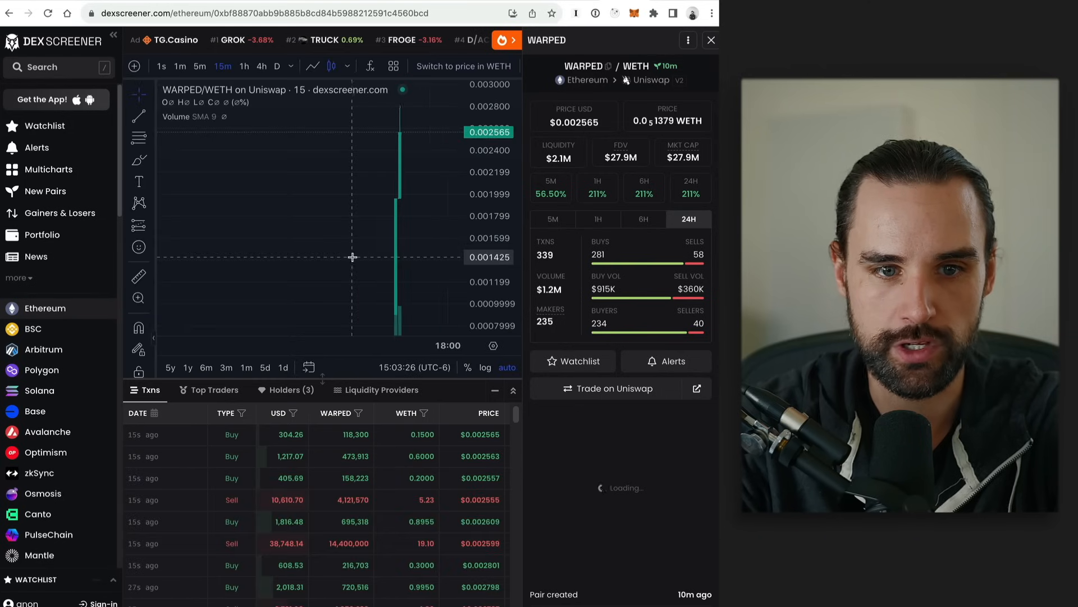
View WARPED/WETH pool details and the Go+ Security summary showing 2 issues.
left_click(181, 66)
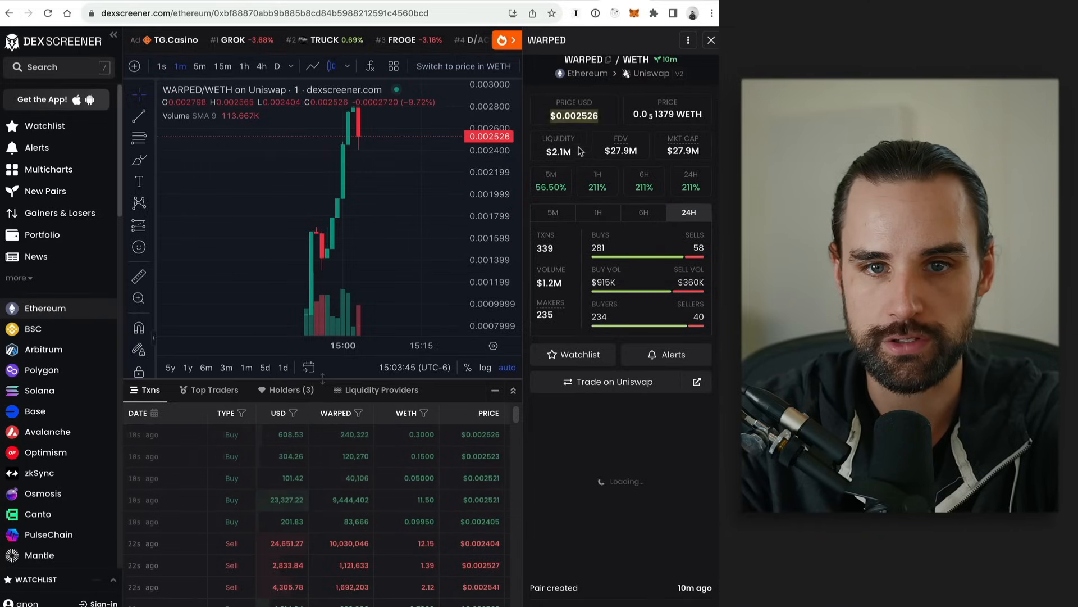
mouse_move(407, 233)
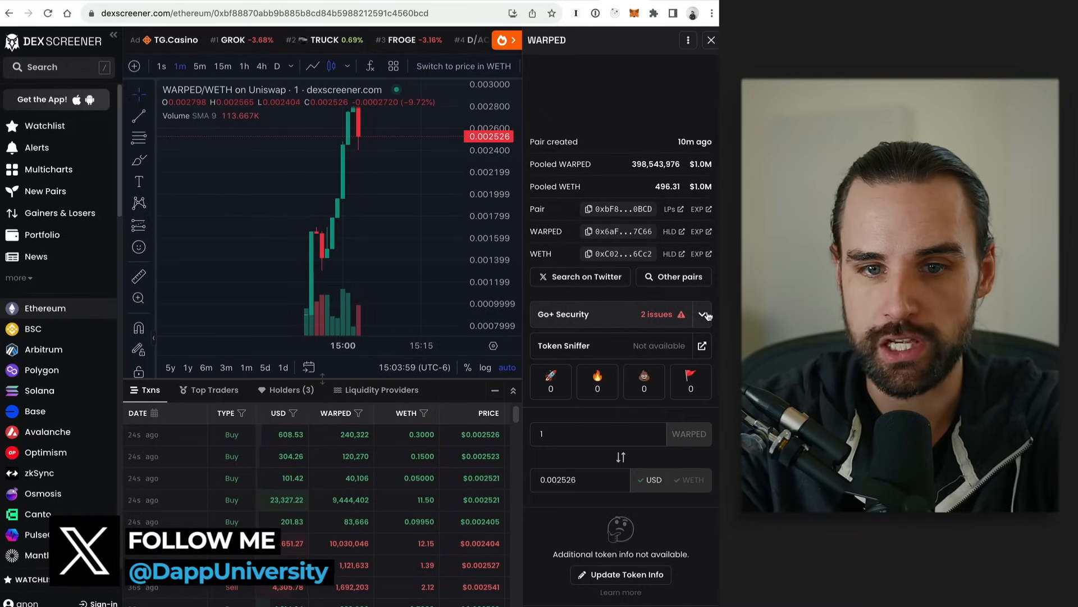
left_click(704, 315)
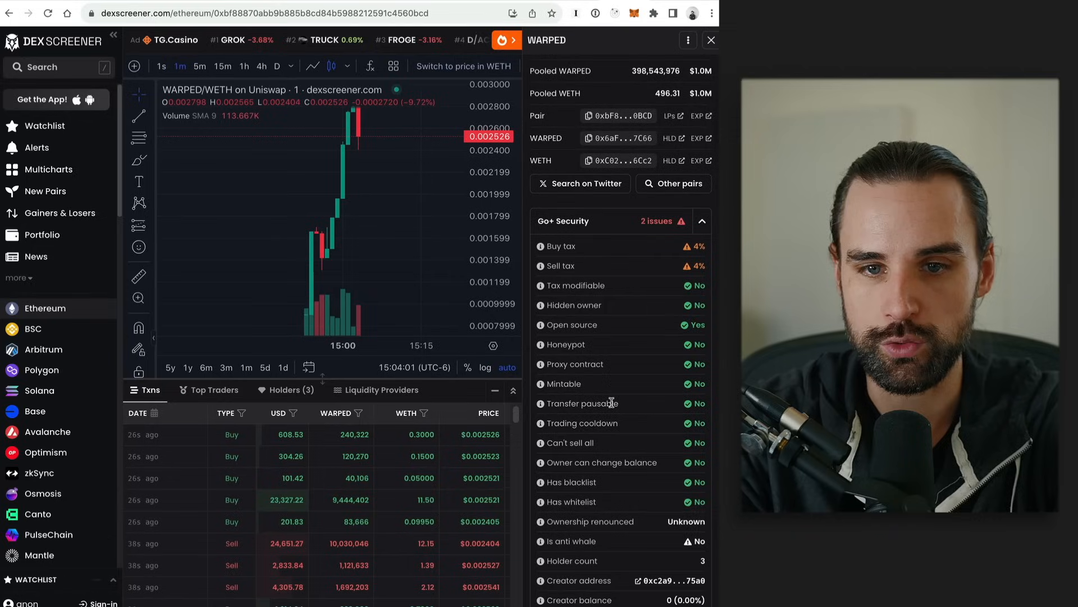
scroll("down", 3)
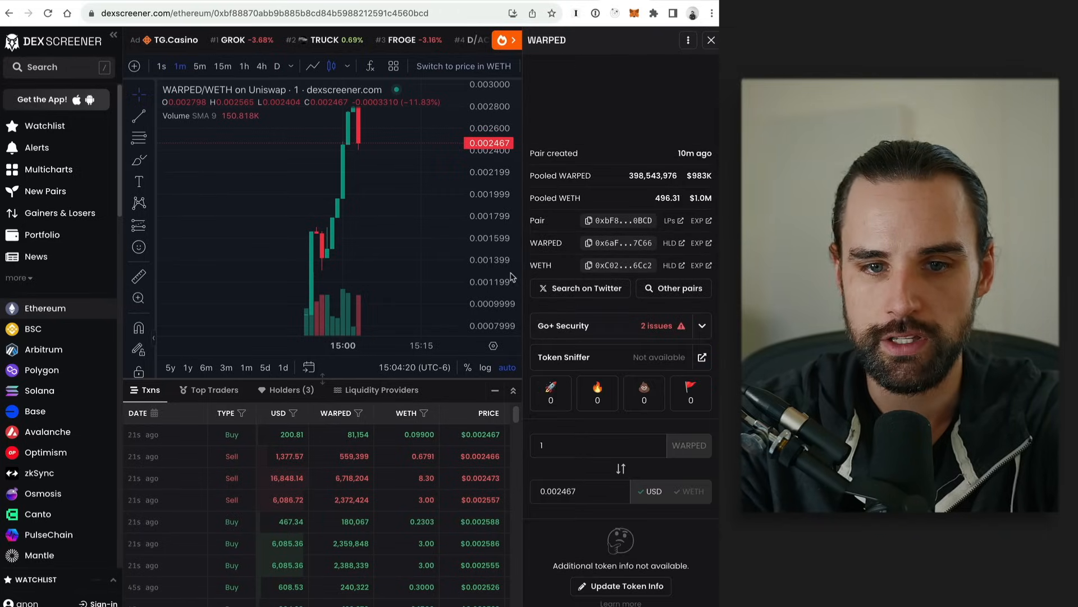
left_click(702, 357)
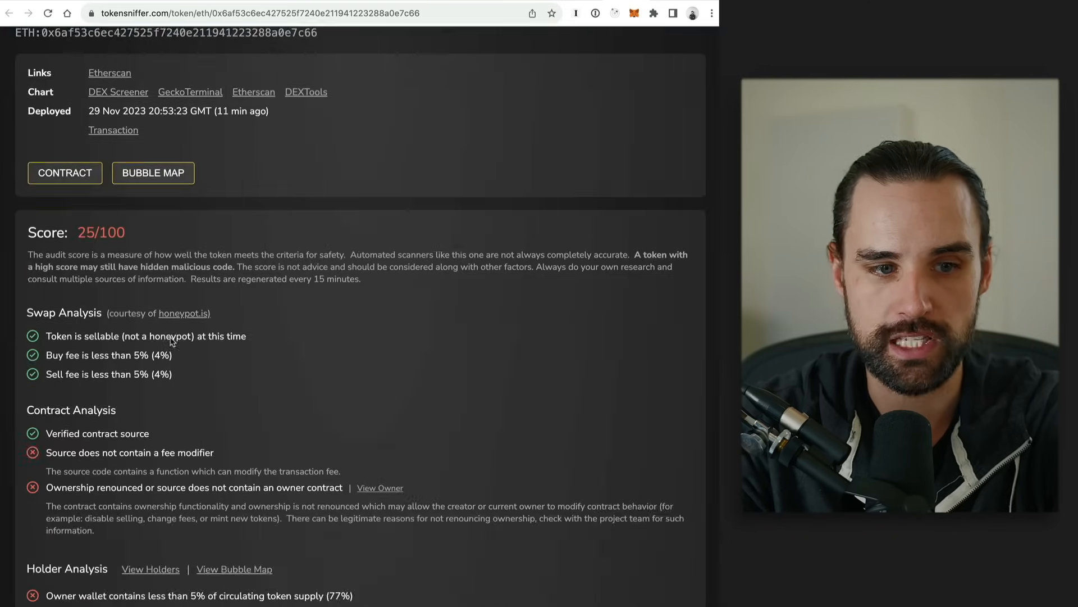
Scroll through the Token Sniffer report's Swap, Contract, Holder and Liquidity Analysis sections.
scroll("down", 3)
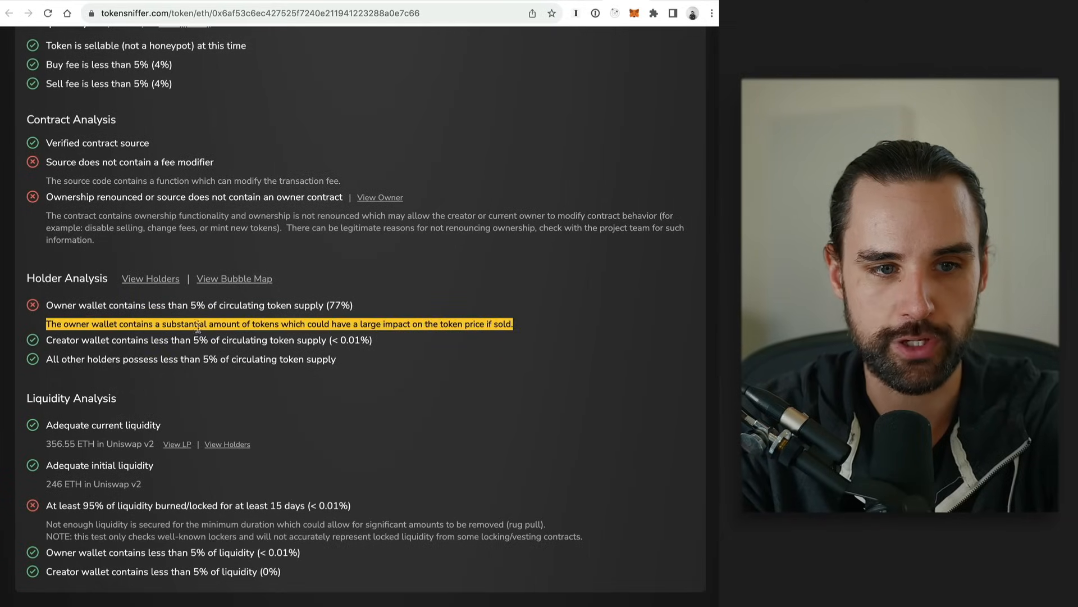
scroll("down", 3)
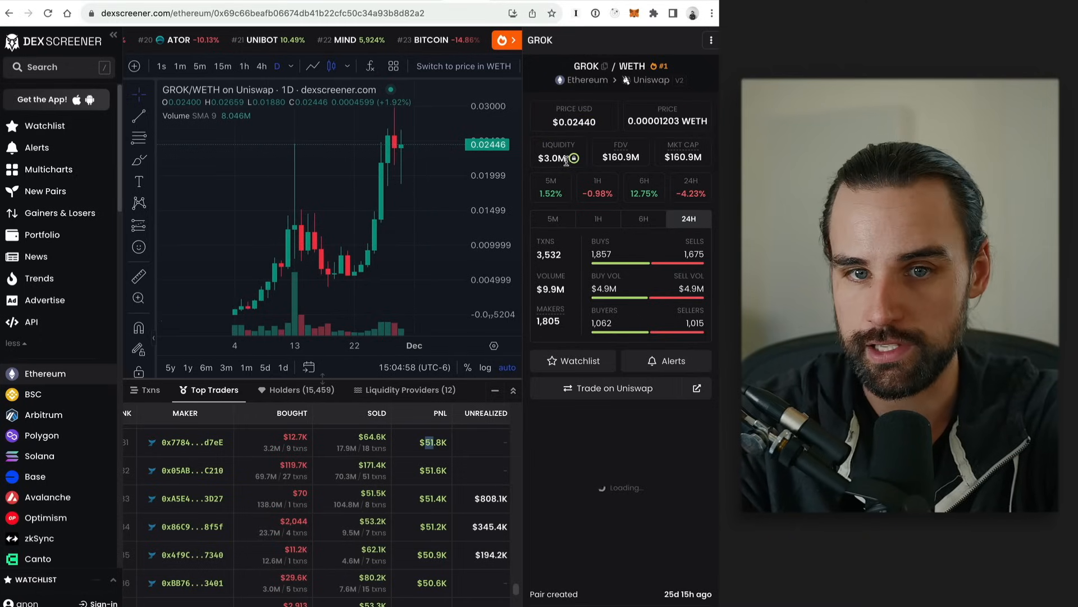
mouse_move(574, 158)
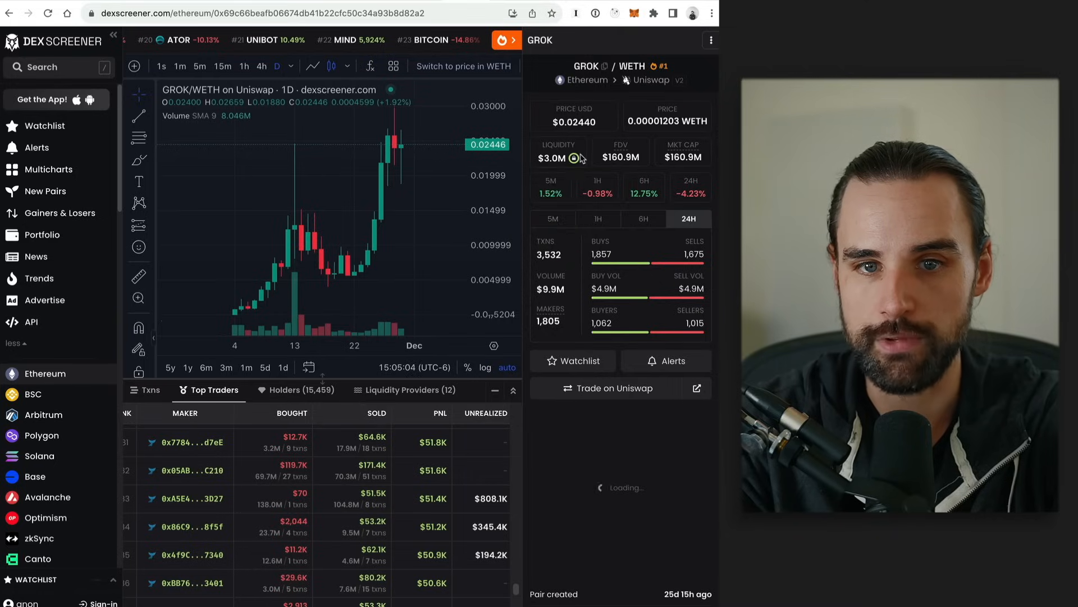
mouse_move(575, 159)
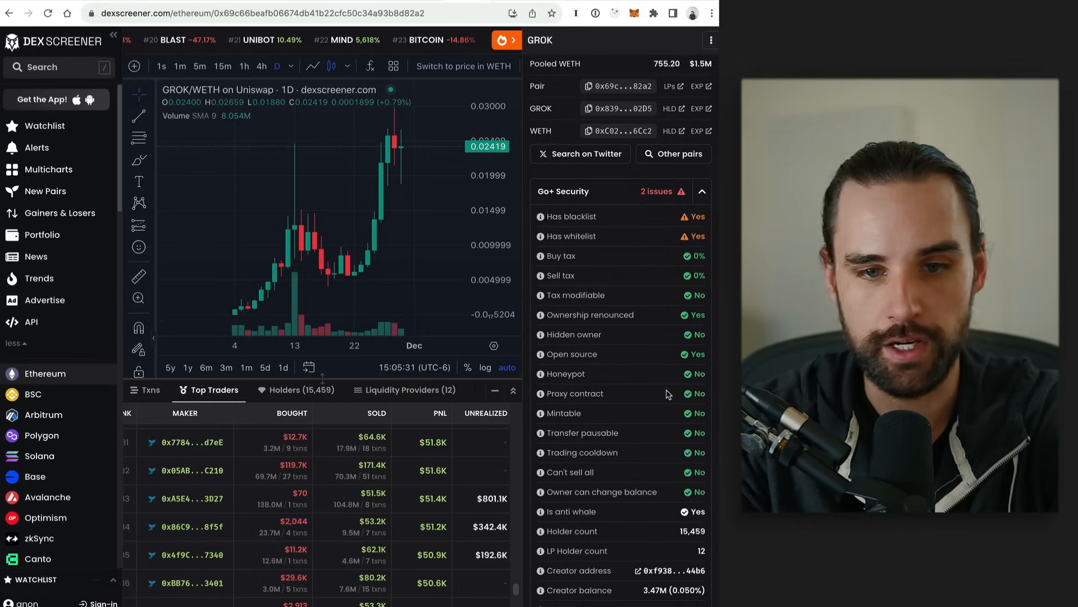
Scroll to GROK's 24-hour stats: 3,532 txns, $9.9M volume, 1,062 buyers, 1,016 sellers.
scroll("down", 3)
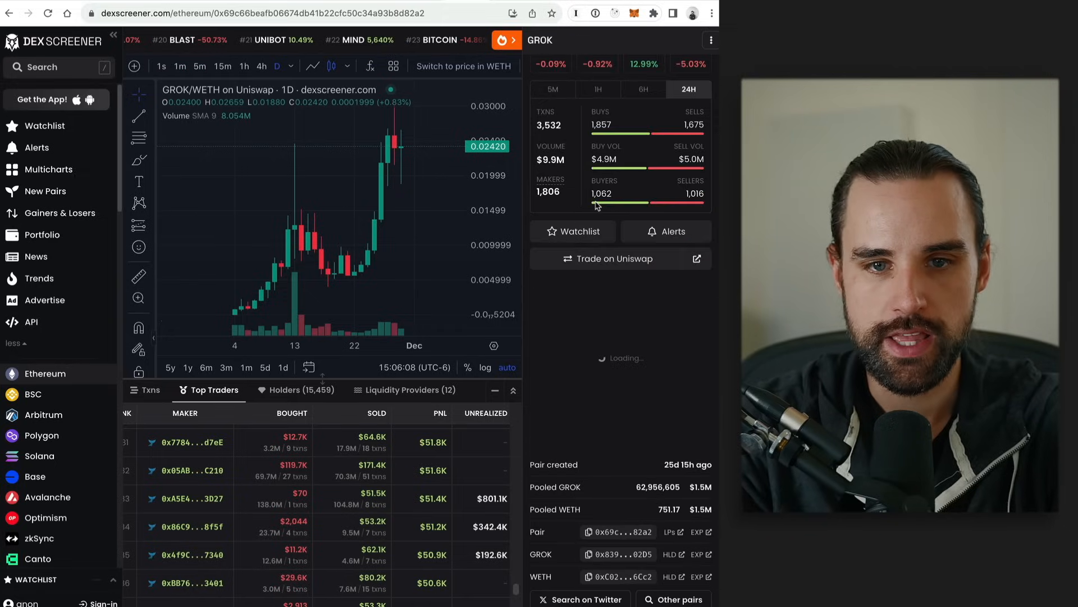
mouse_move(589, 334)
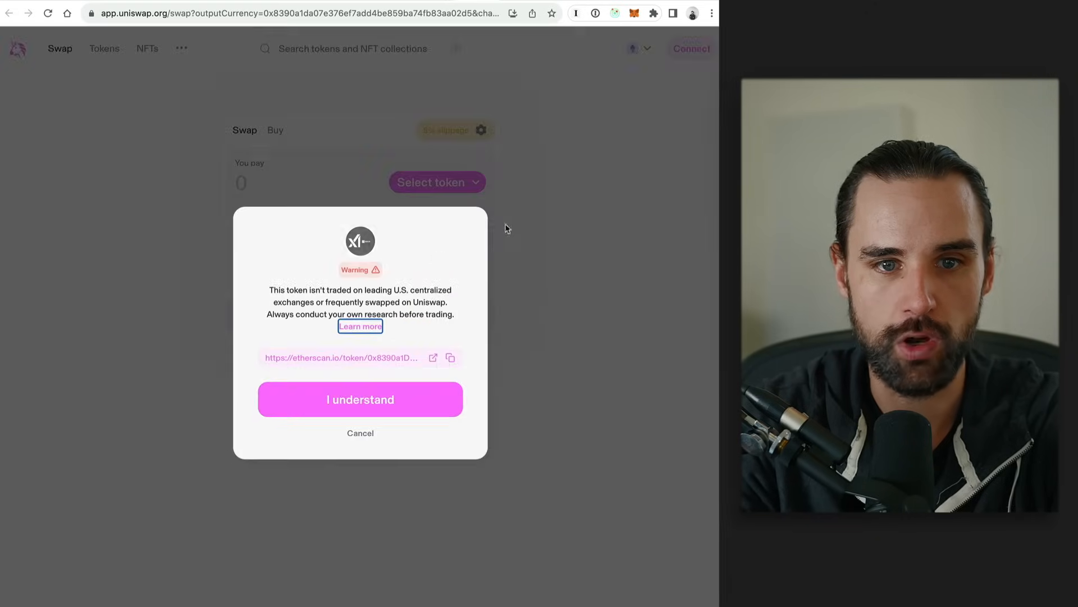
Acknowledge the unlisted-token warning and start entering a '0.' pay amount for GROK.
left_click(360, 399)
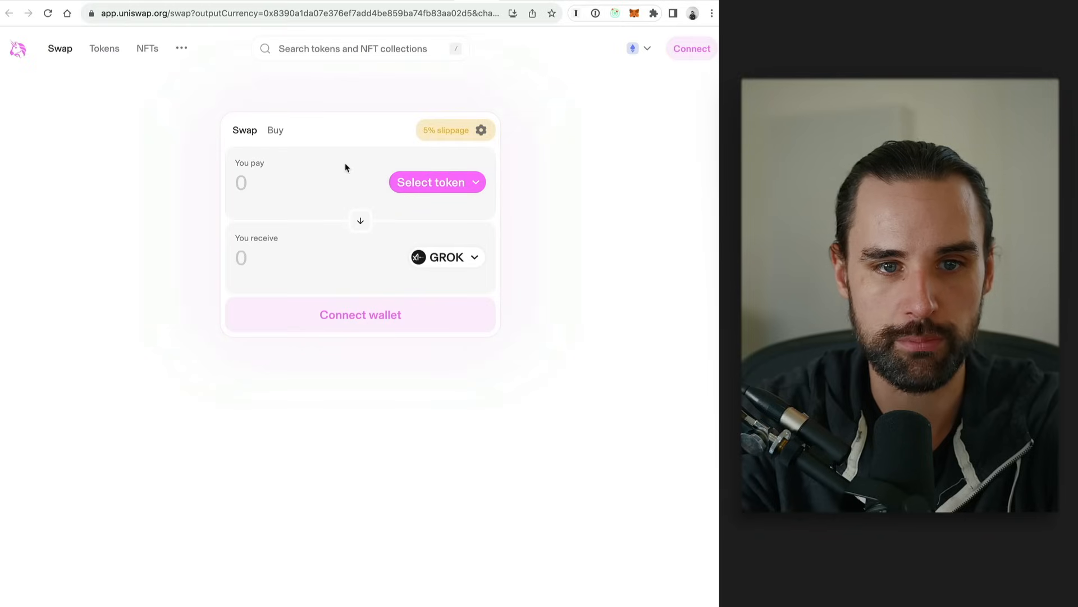
type("0.")
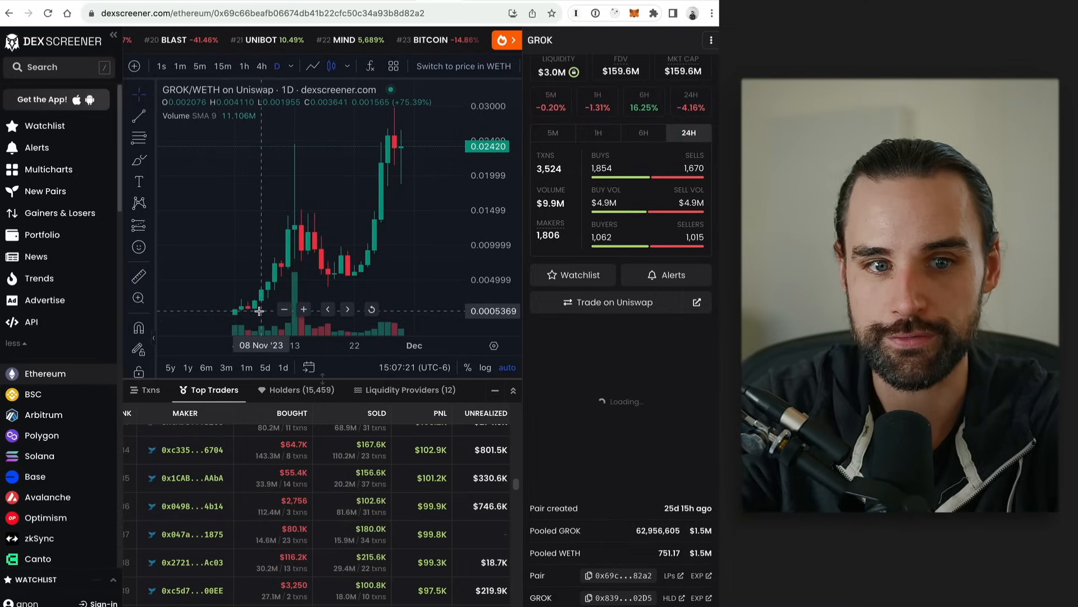
mouse_move(280, 289)
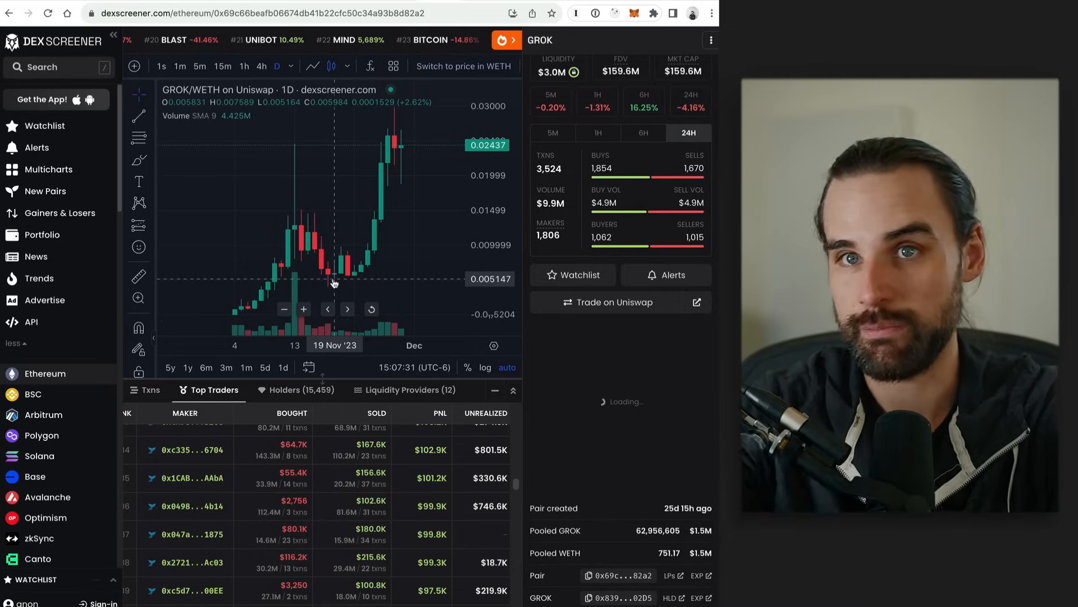
mouse_move(401, 265)
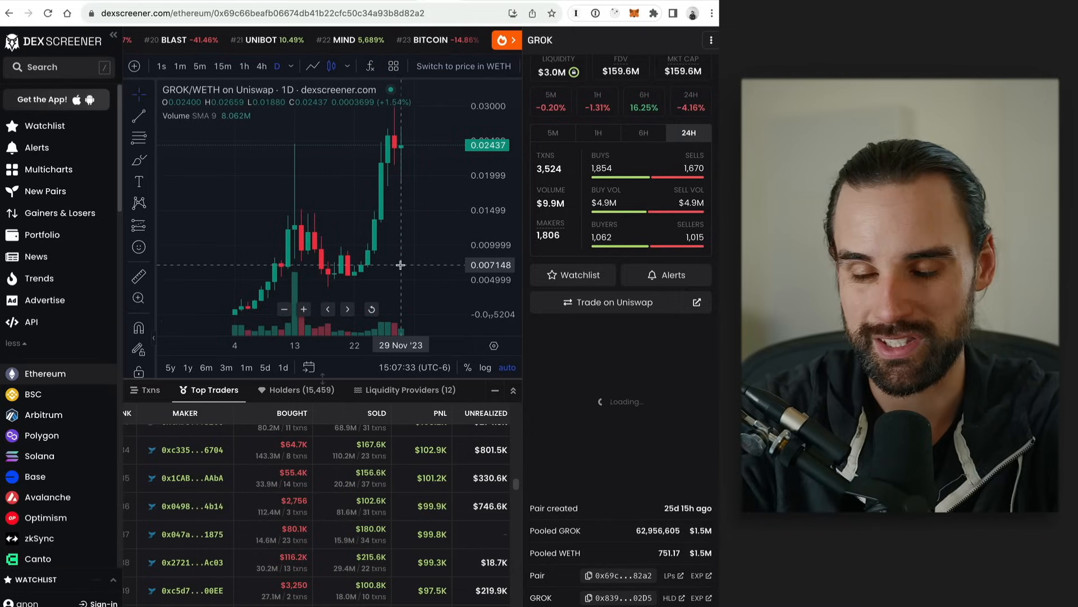